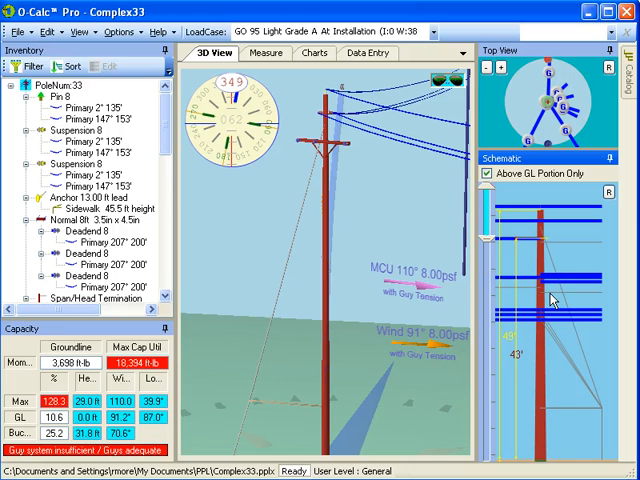
{"action": "mouse_move", "coordinate": [632, 194]}
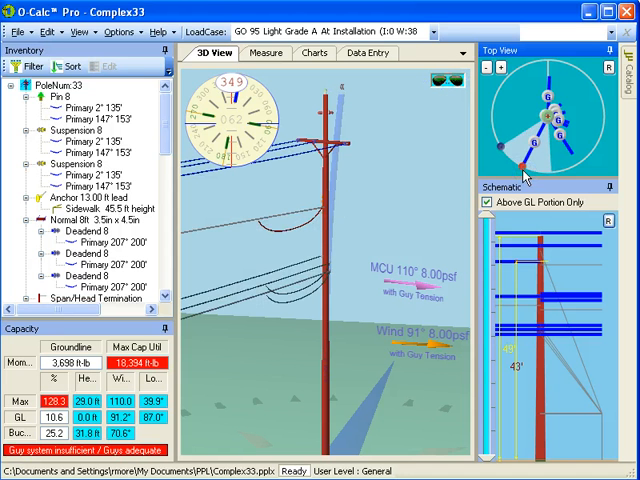
- Enable the angle filter so the compass dial appears in the 3D view
{"action": "left_click", "coordinate": [520, 160]}
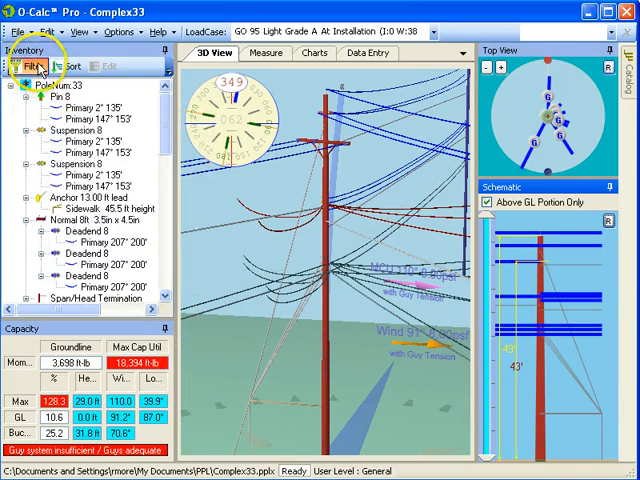
{"action": "mouse_move", "coordinate": [228, 228]}
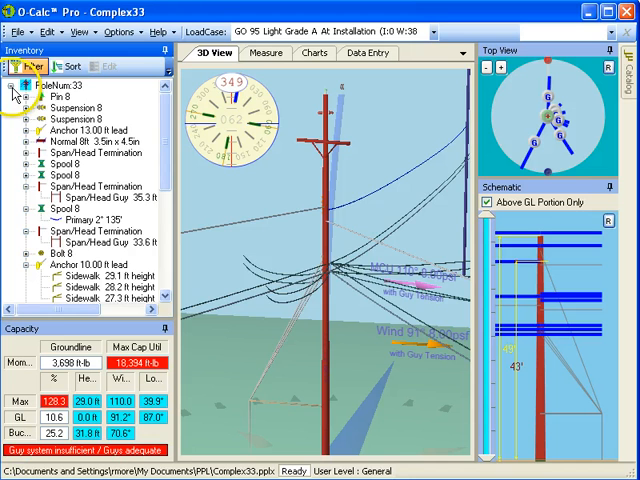
- Collapse and re-expand the PoleNum 33 tree so the 3D view follows the tree expansion
{"action": "left_click", "coordinate": [12, 84]}
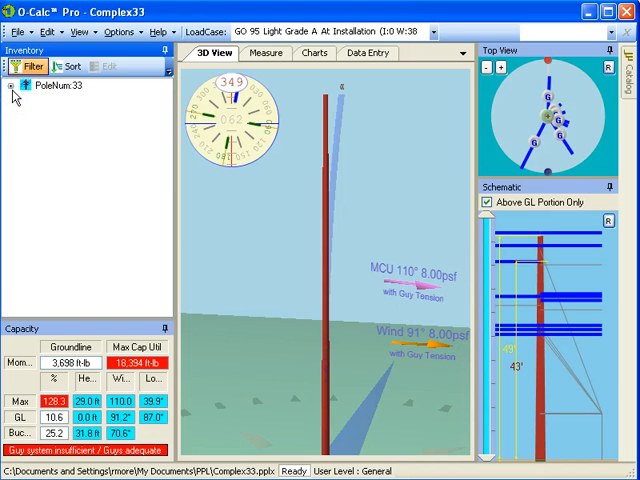
{"action": "left_click", "coordinate": [10, 86]}
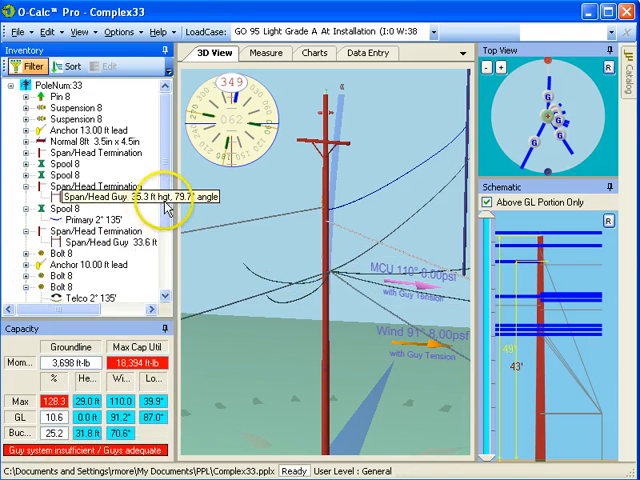
- Reset the height, angle and tree filters so every wire and attachment shows again
{"action": "scroll", "scroll_direction": "down", "scroll_amount": 3}
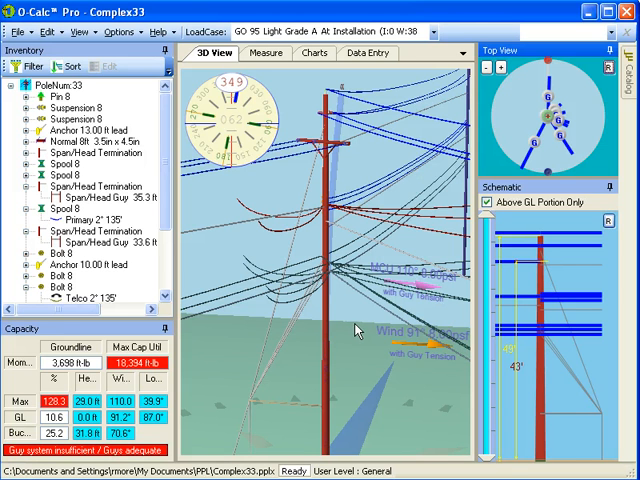
{"action": "left_click", "coordinate": [248, 366]}
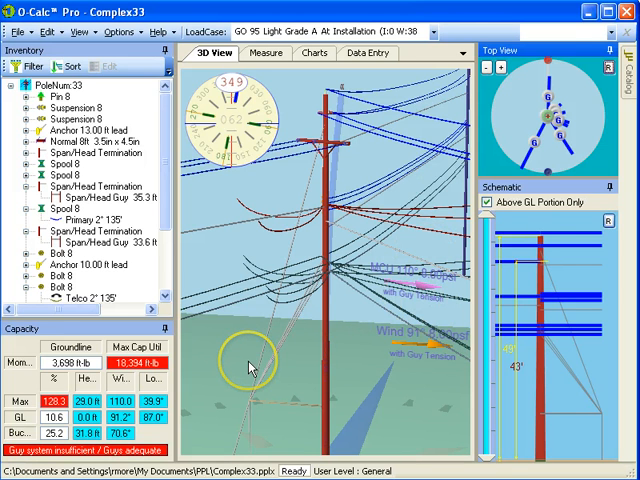